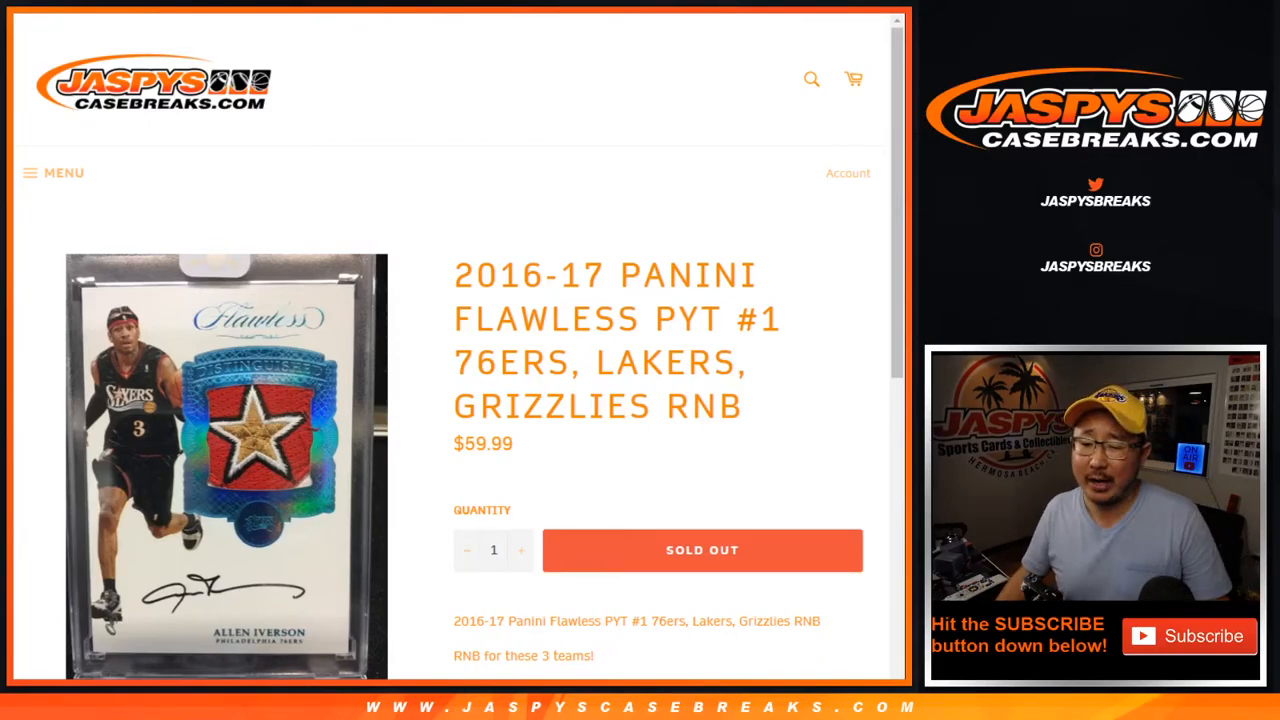
Review the listing description, then bring up List Randomizer loaded with the ten buyer names.
double_click(704, 406)
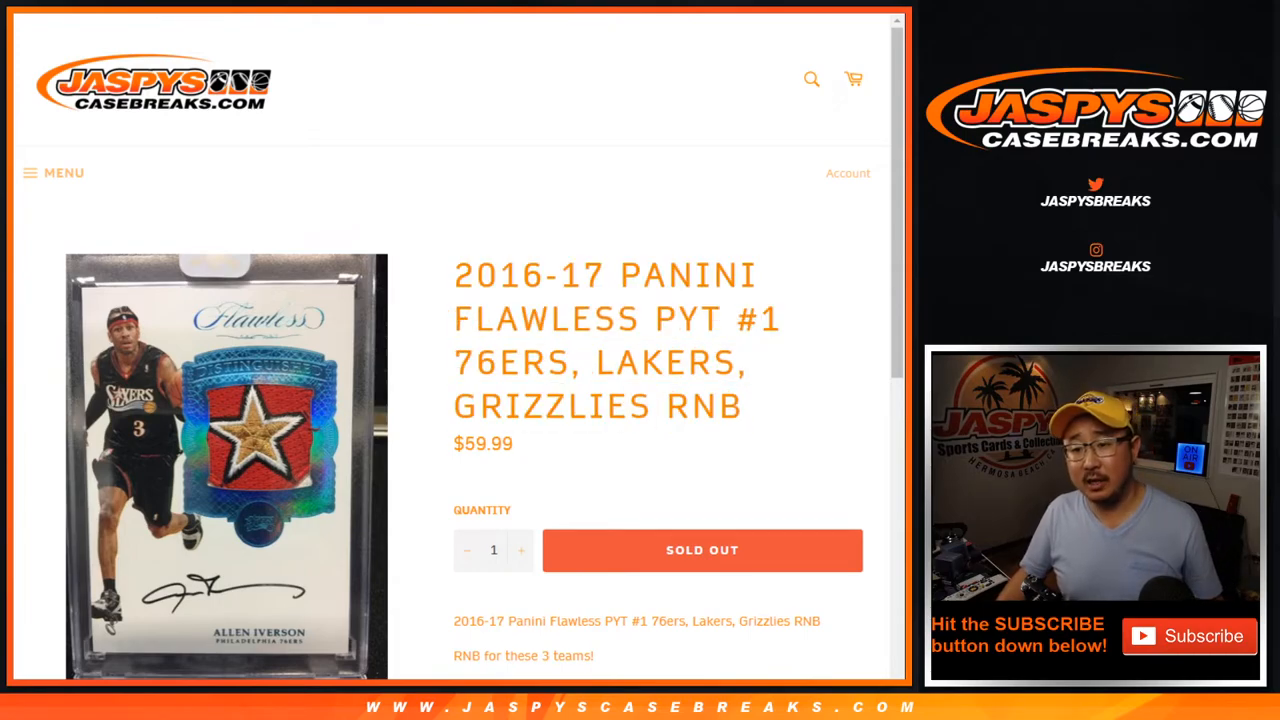
scroll("down", 3)
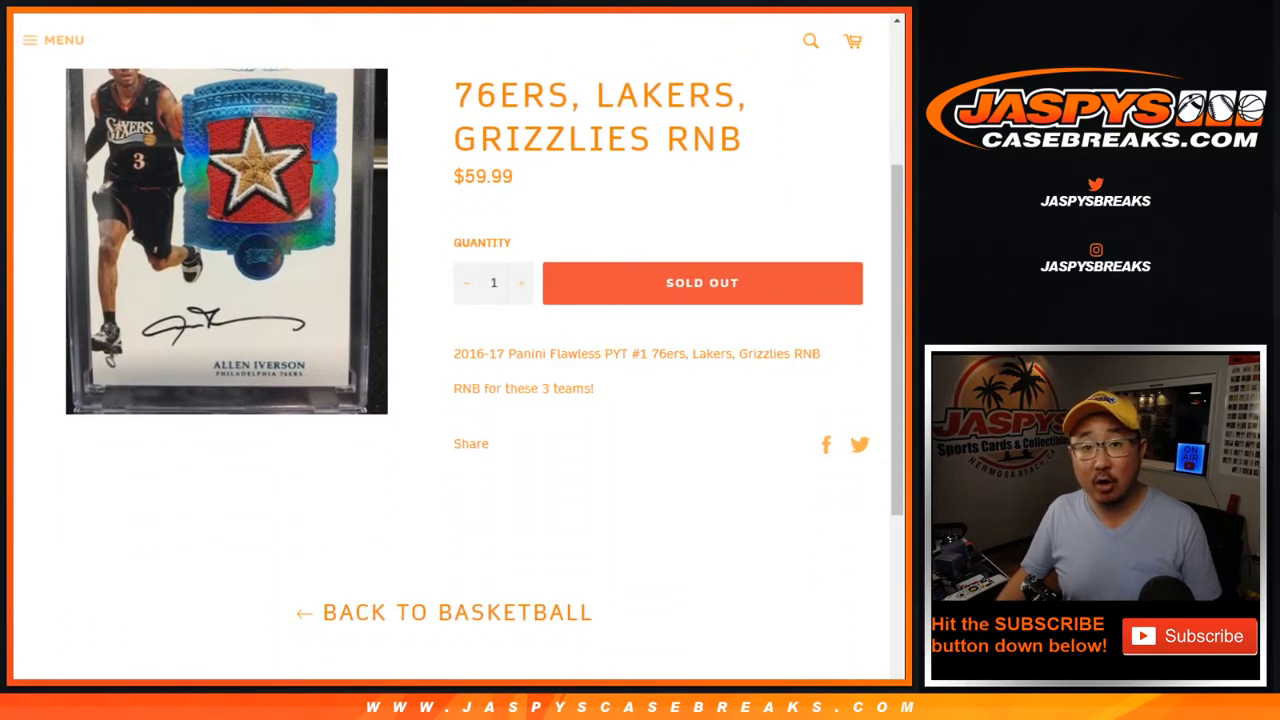
double_click(468, 388)
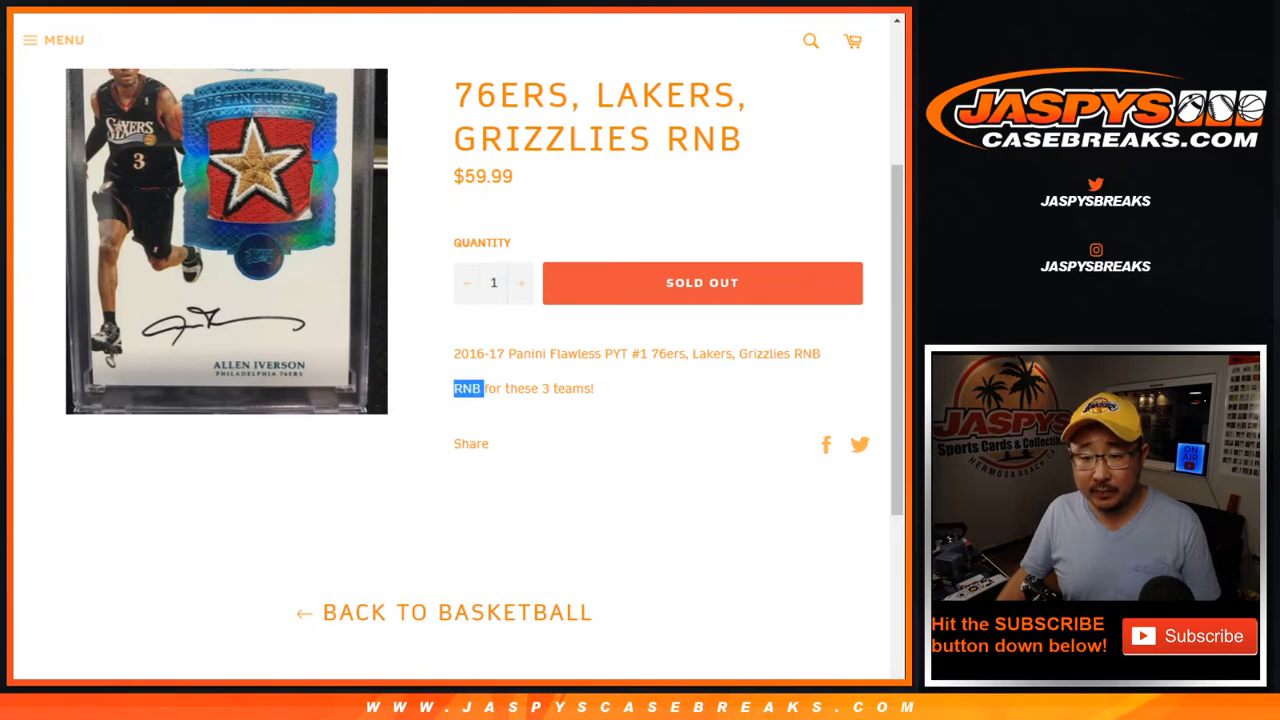
scroll("down", 3)
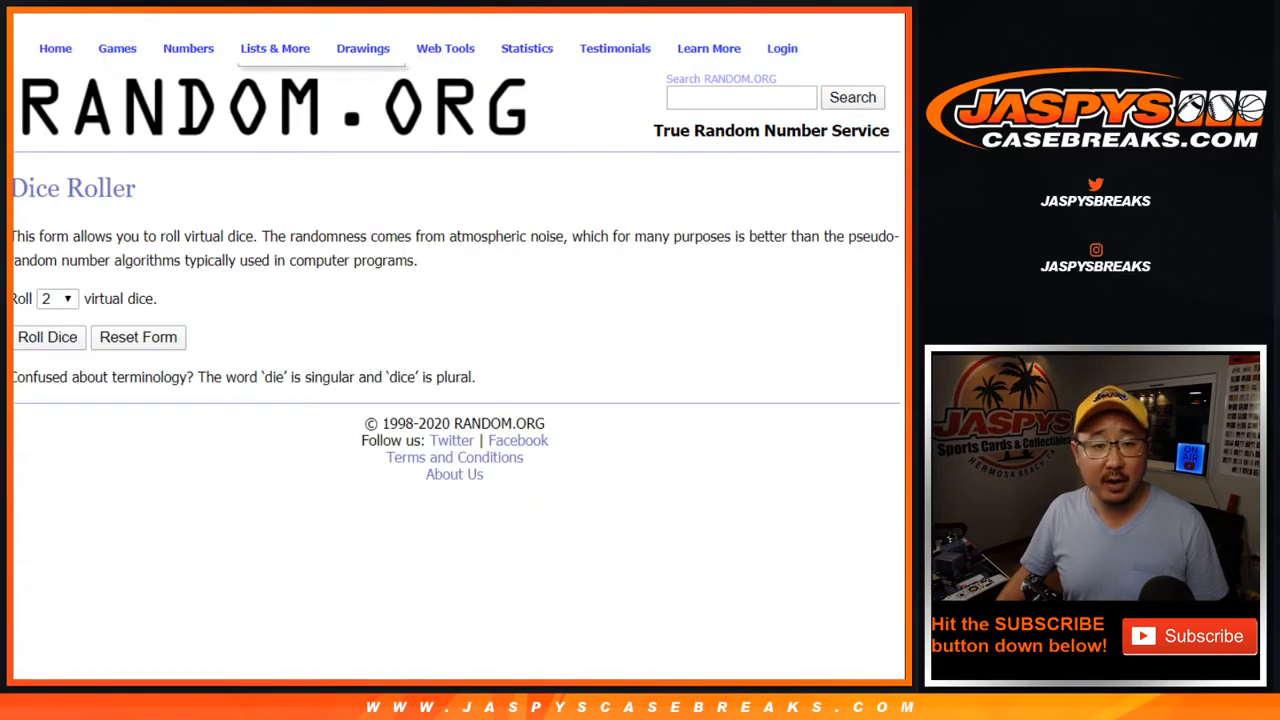
left_click(48, 336)
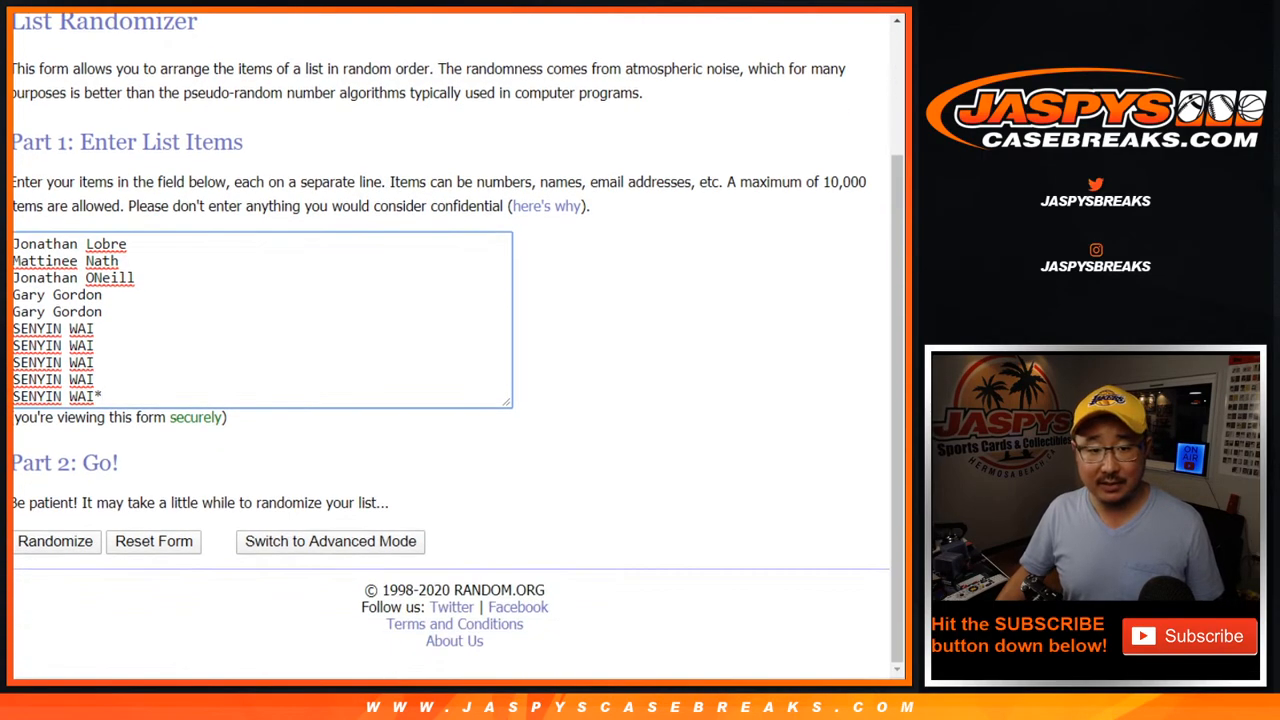
Shuffle the ten buyer names into a random order four times in a row.
left_click(56, 540)
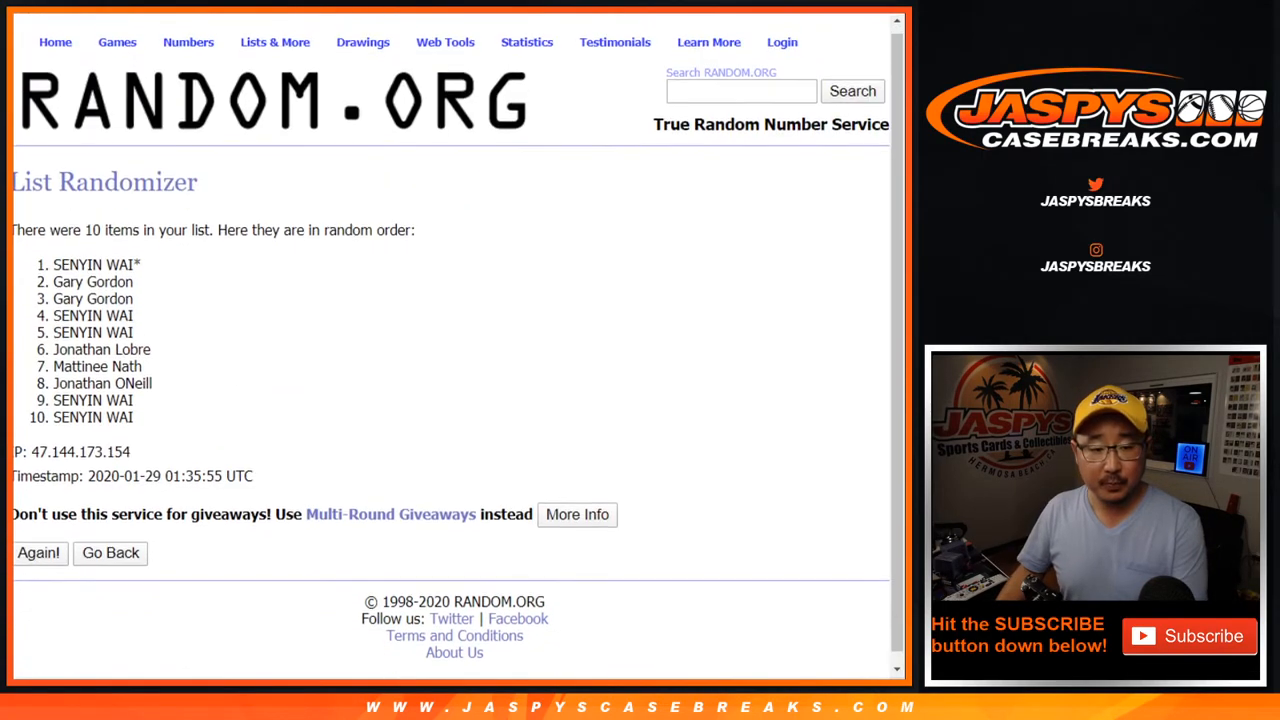
left_click(38, 552)
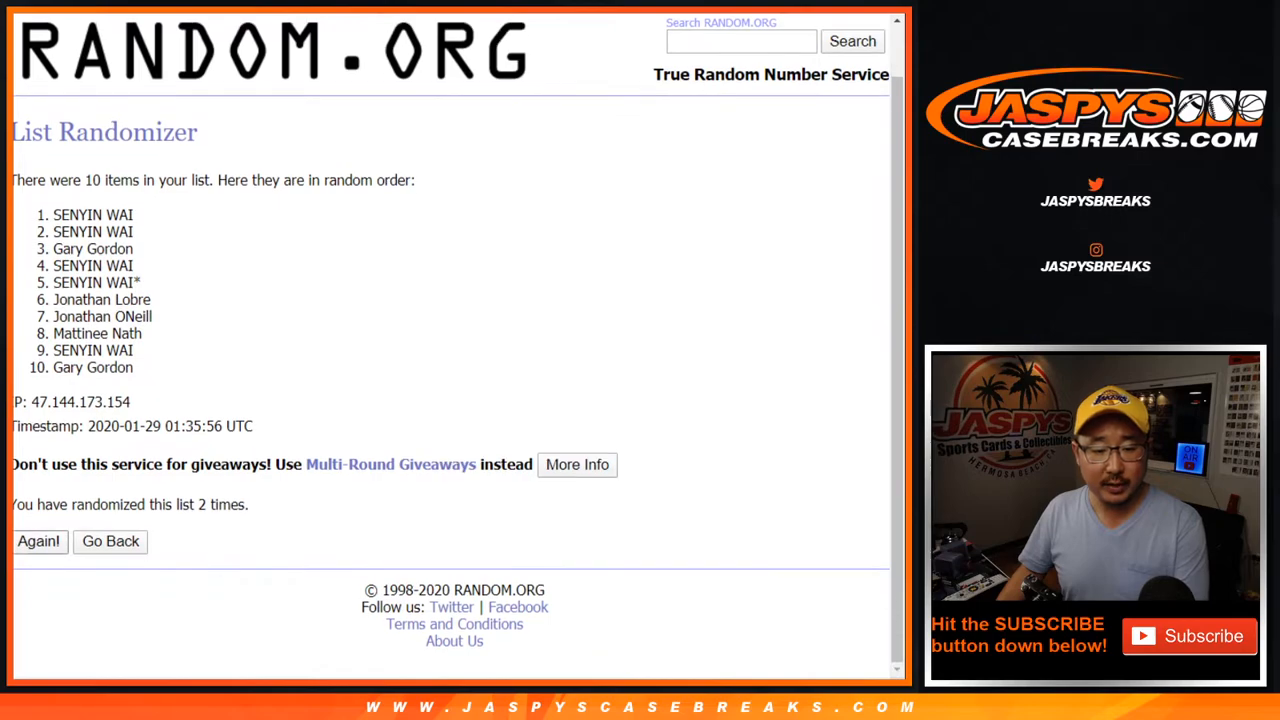
left_click(38, 540)
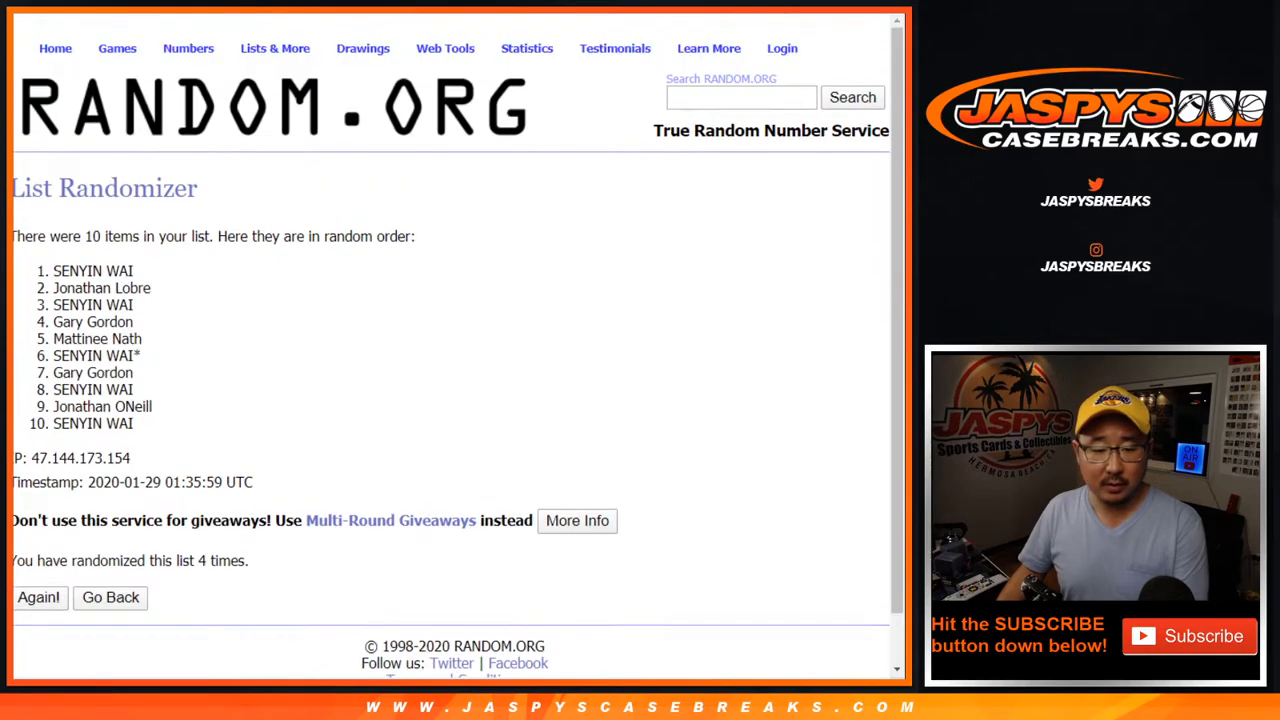
left_click(38, 596)
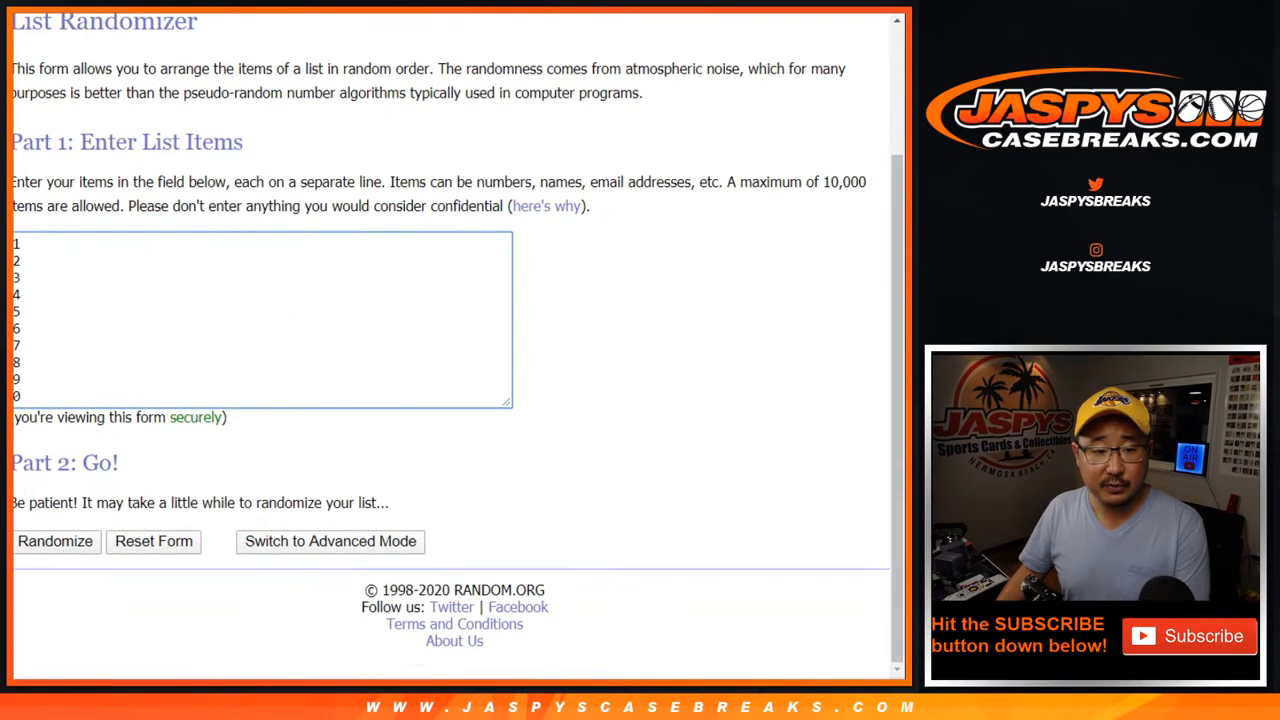
Shuffle the digits 0–9 five times and select the final shuffled order for copying.
left_click(56, 540)
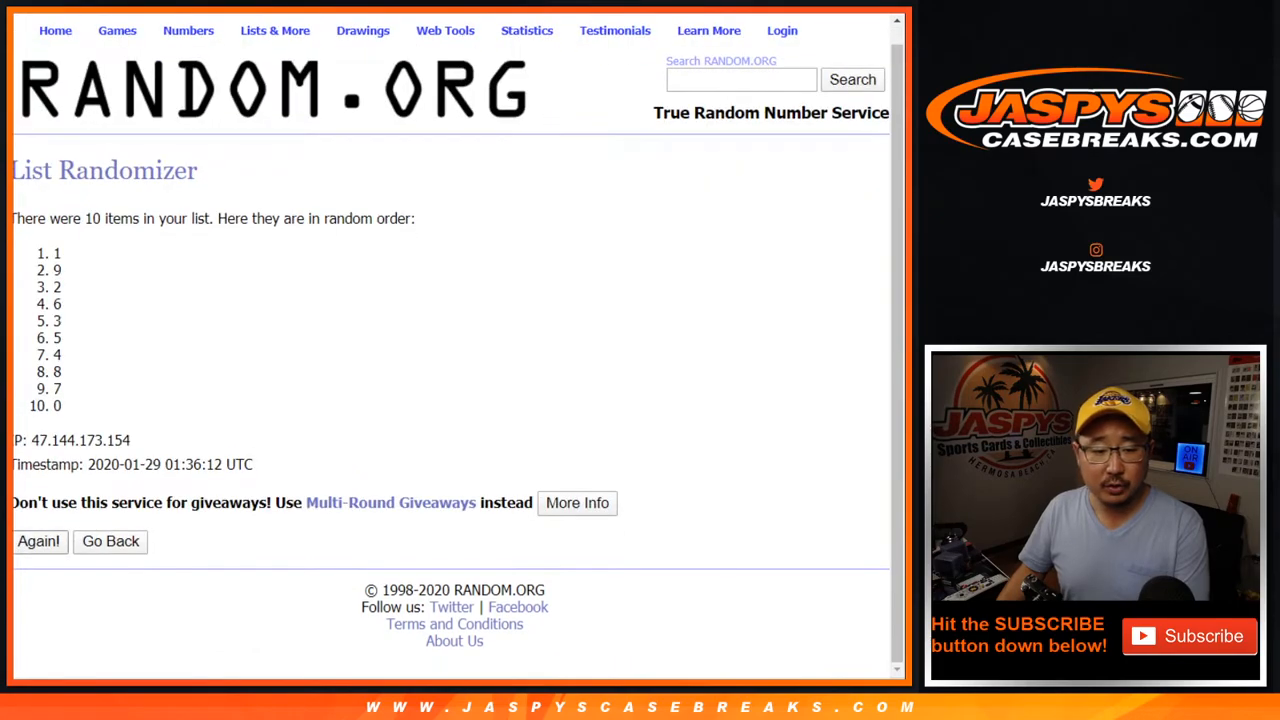
left_click(38, 540)
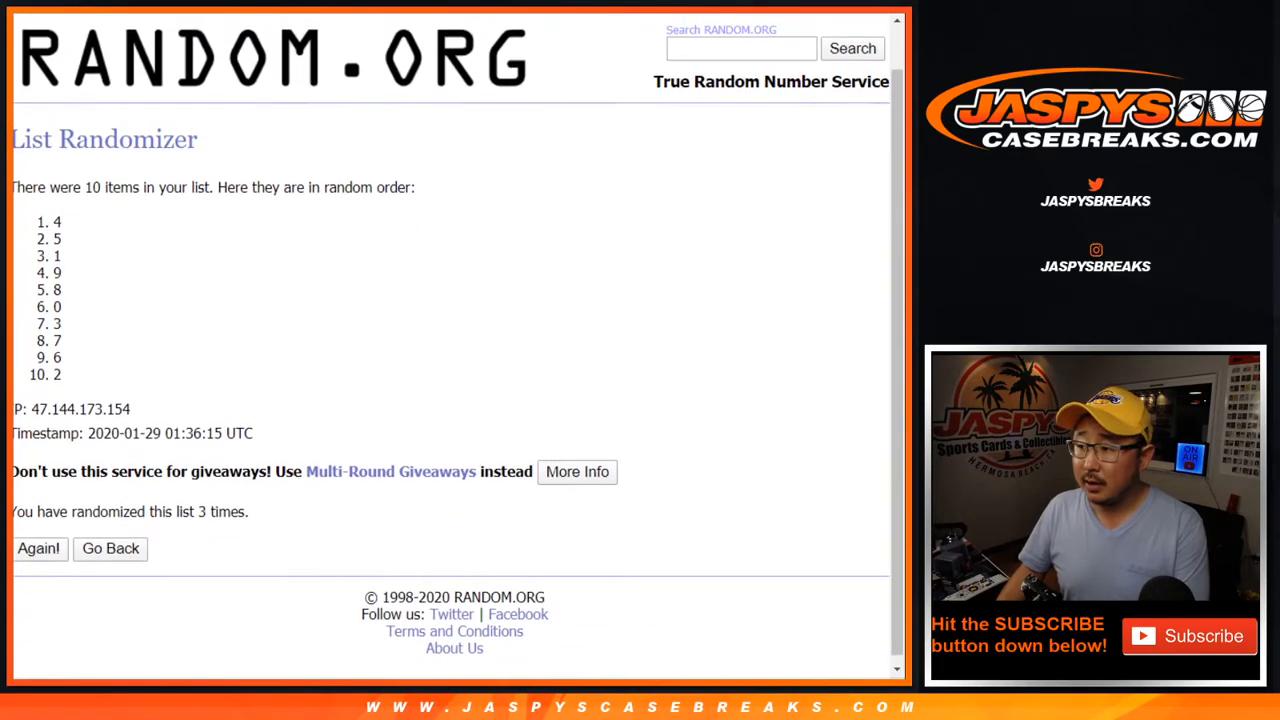
left_click(38, 548)
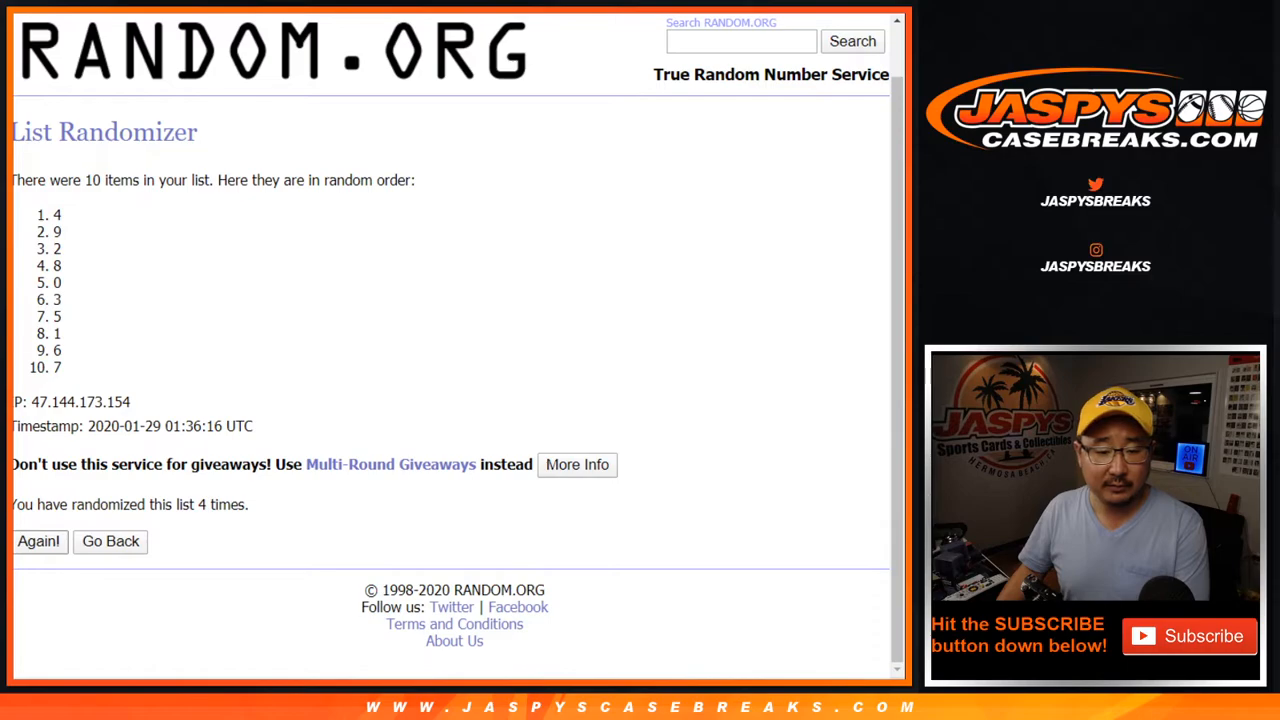
left_click(38, 540)
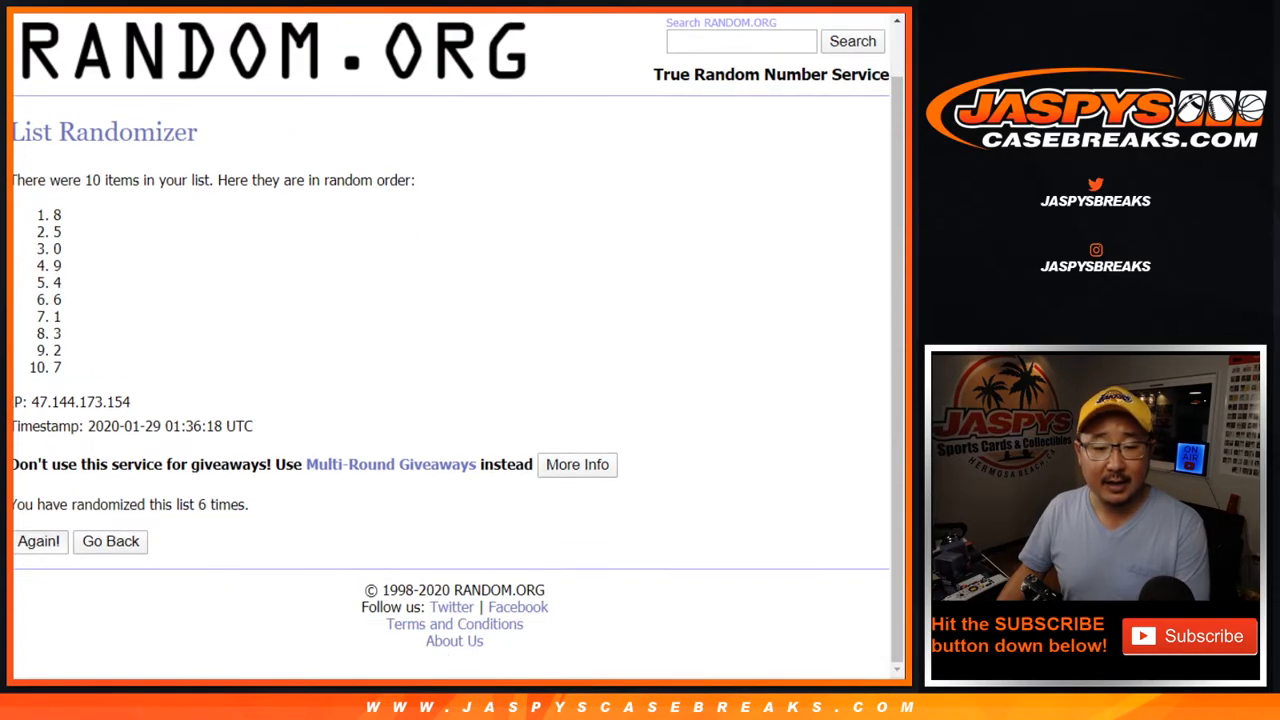
left_click(38, 540)
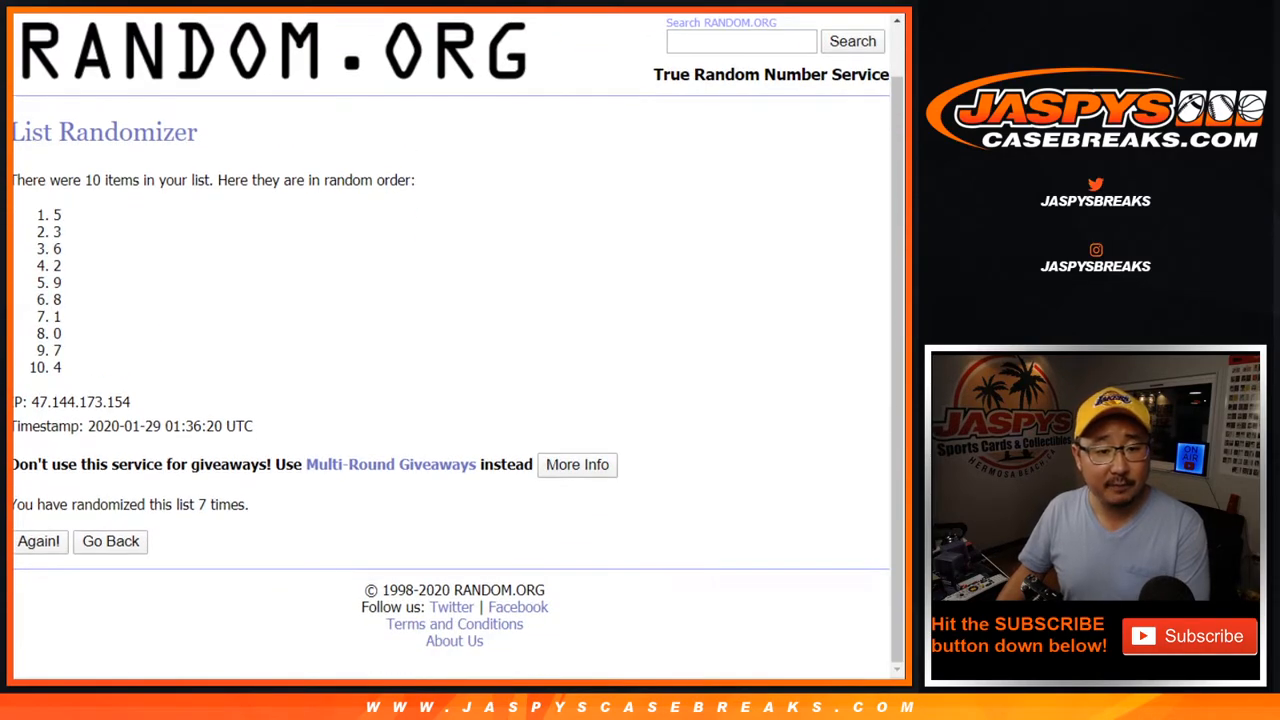
left_click_drag(58, 214, 58, 368)
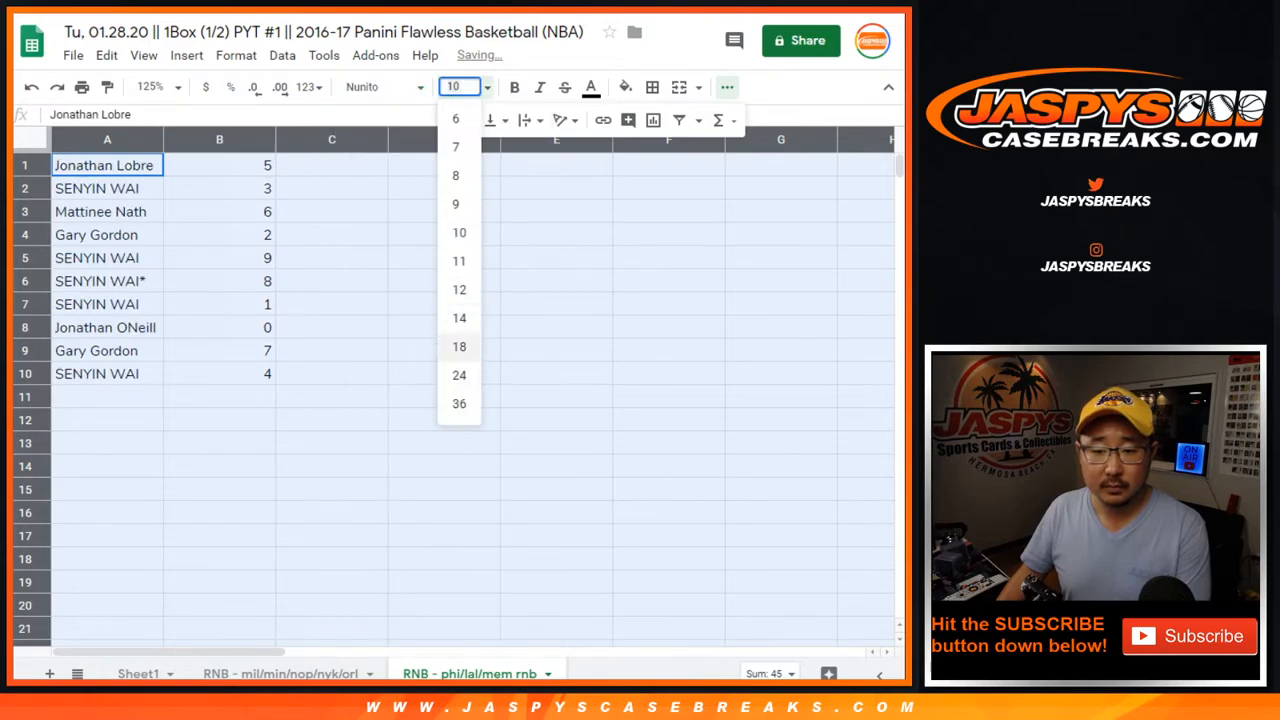
Enlarge the list text to size 18 and review the name-digit rows (6, 2, 8, 4).
left_click(460, 346)
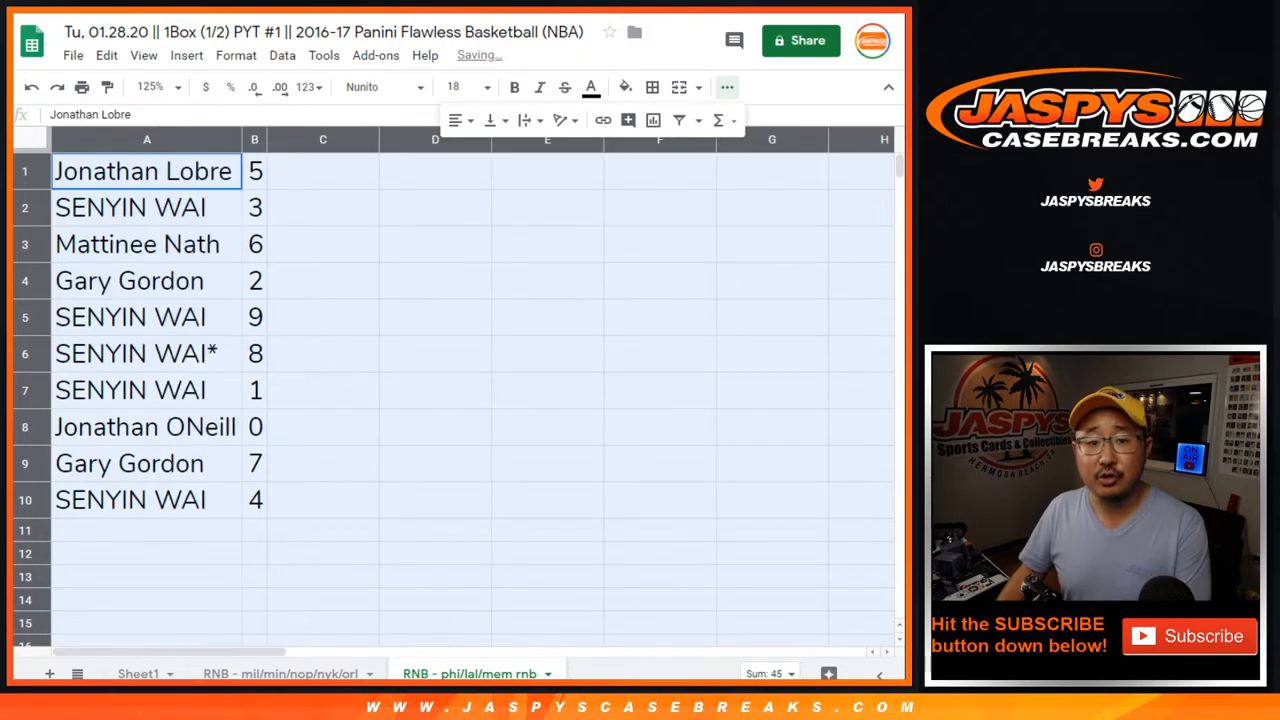
left_click(140, 244)
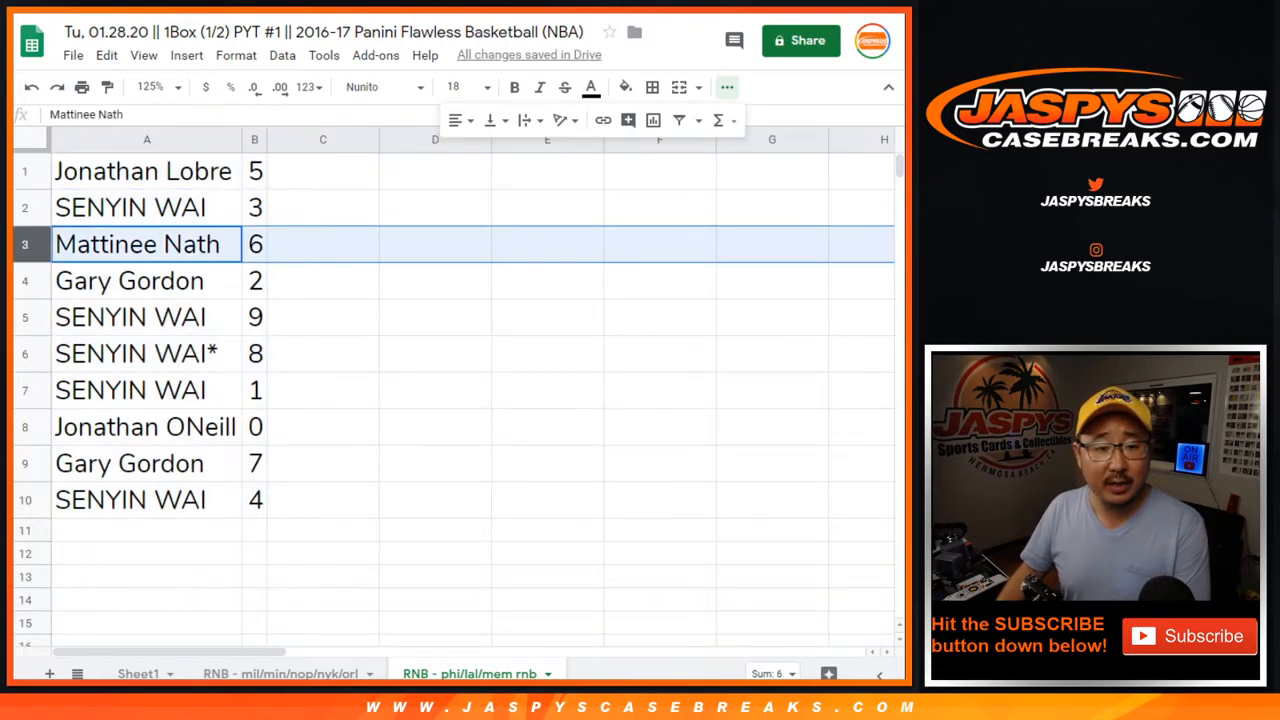
left_click(130, 280)
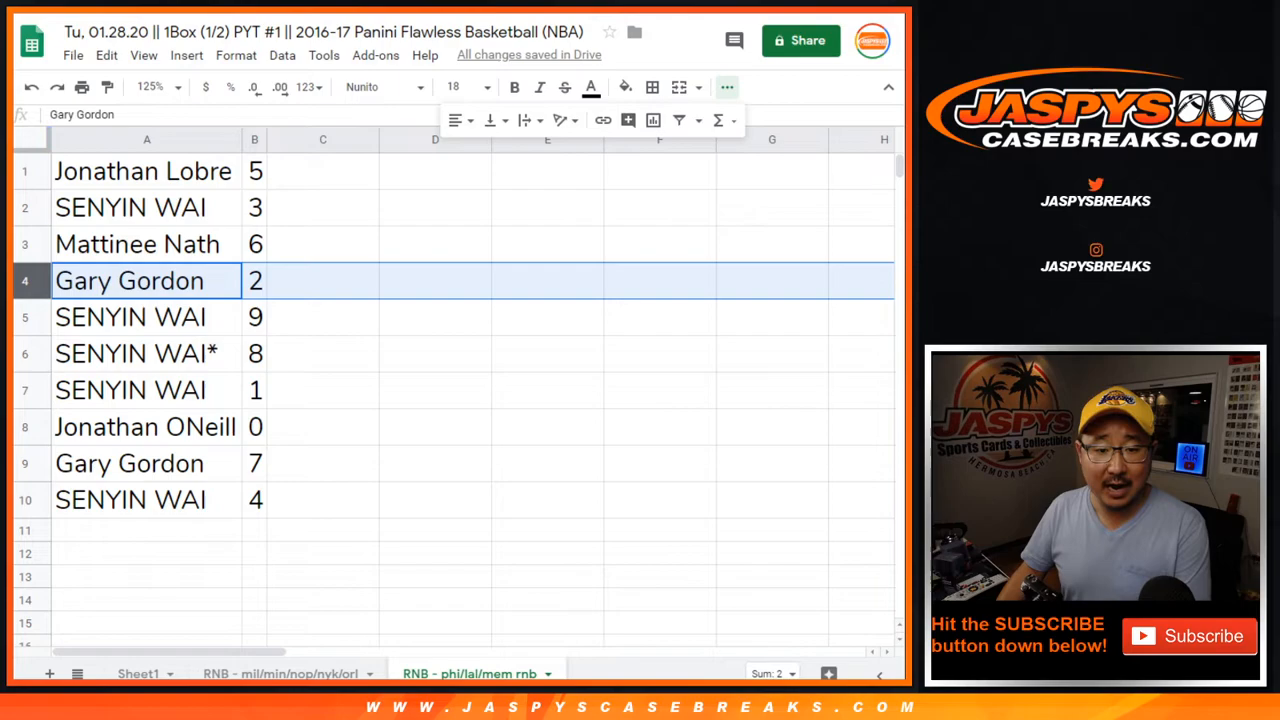
left_click(140, 352)
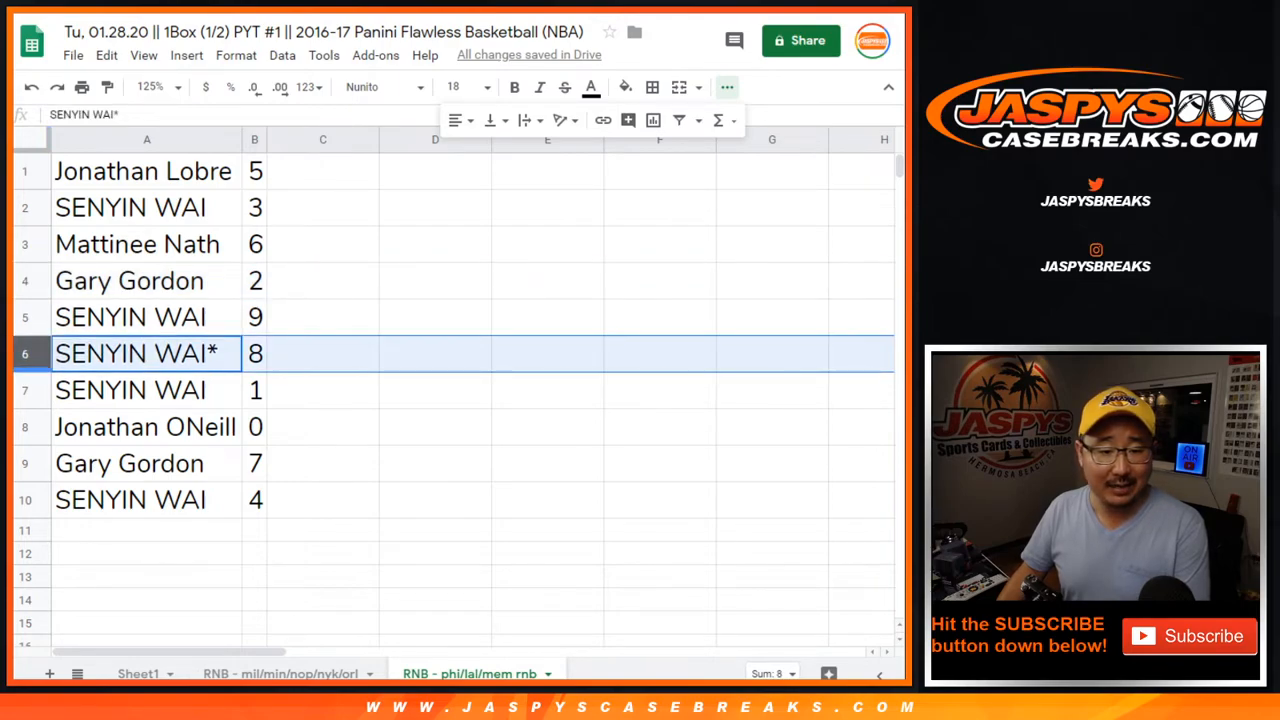
left_click(148, 500)
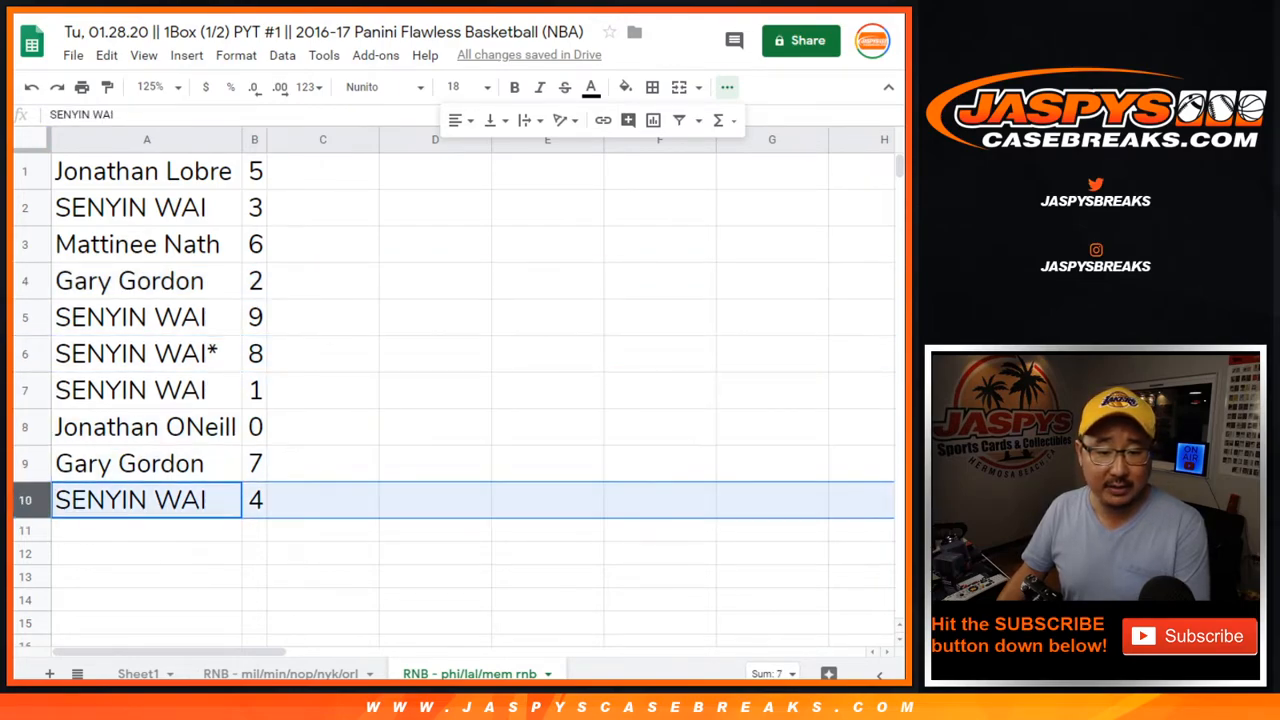
Sort the rows by the digit column A→Z so they run 0 through 9.
left_click(254, 140)
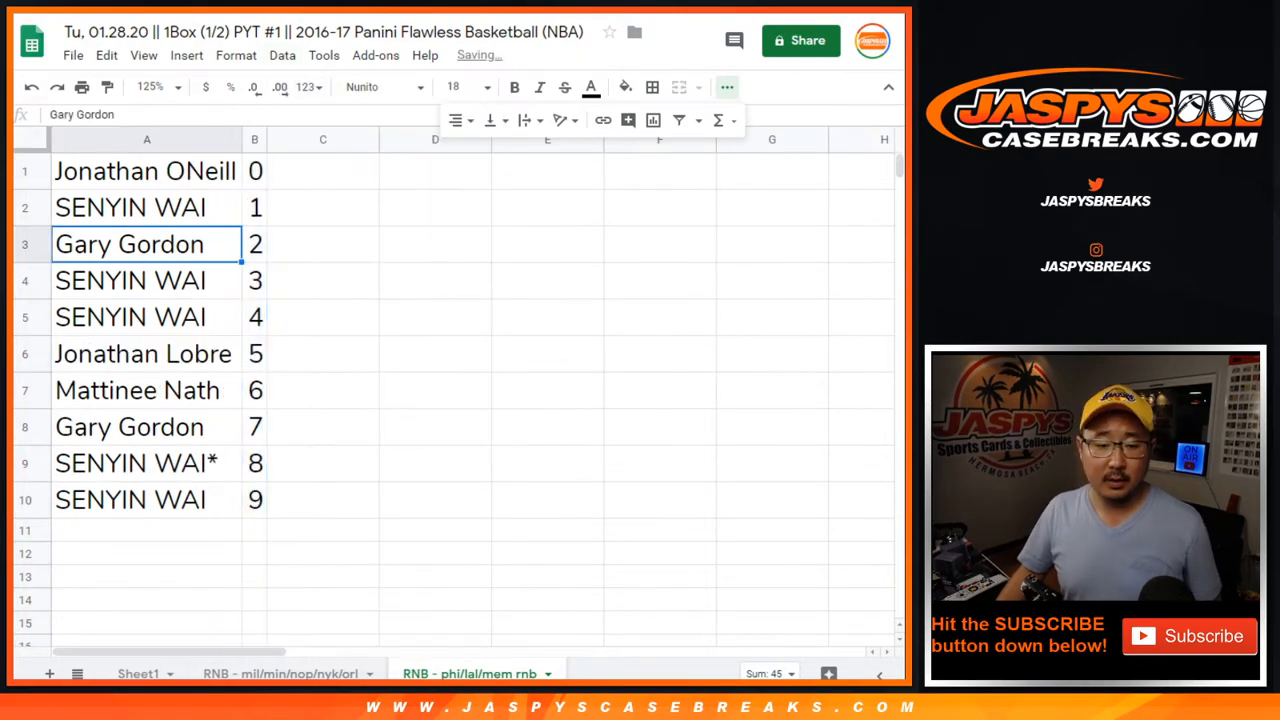
left_click(652, 88)
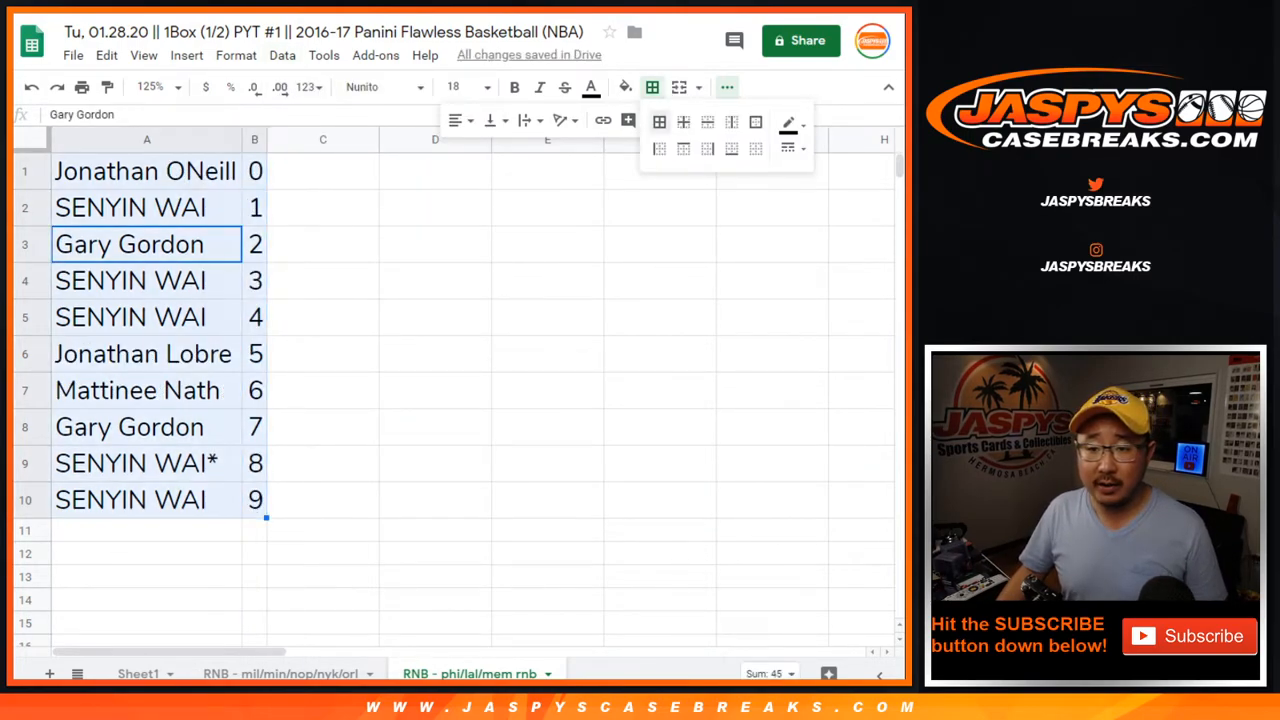